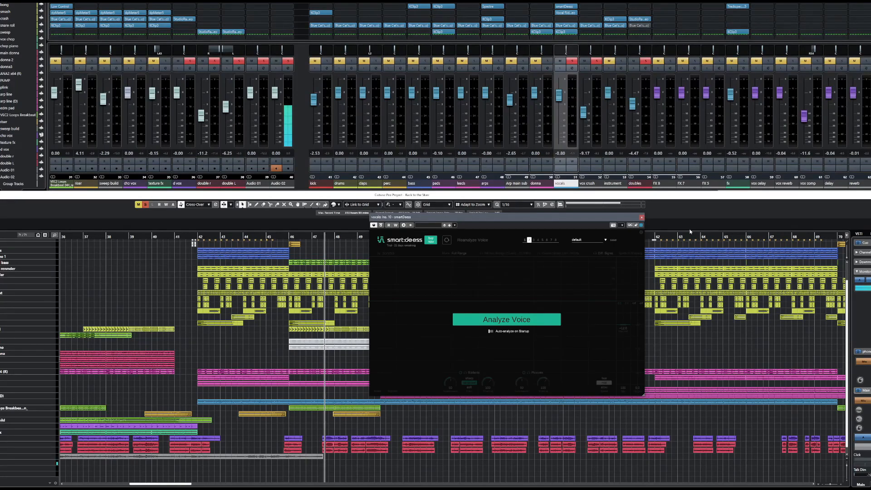
pyautogui.moveTo(513, 221)
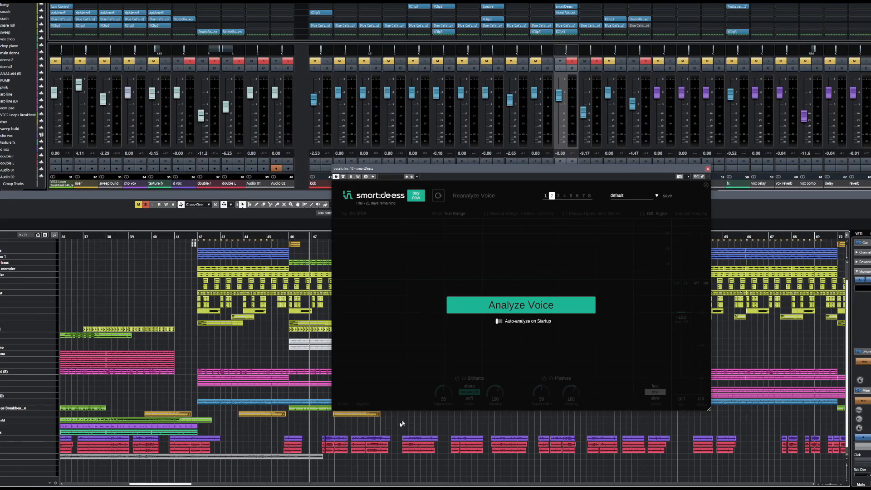
pyautogui.click(521, 305)
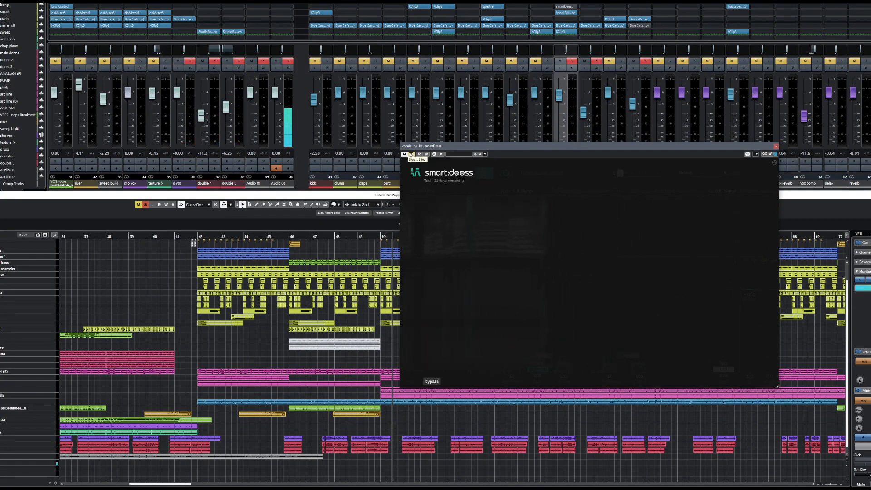
pyautogui.moveTo(311, 243)
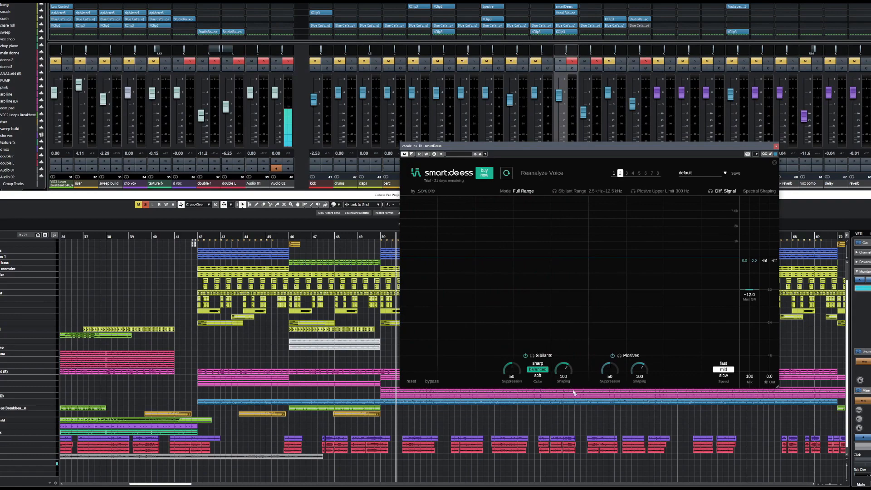
pyautogui.moveTo(497, 375)
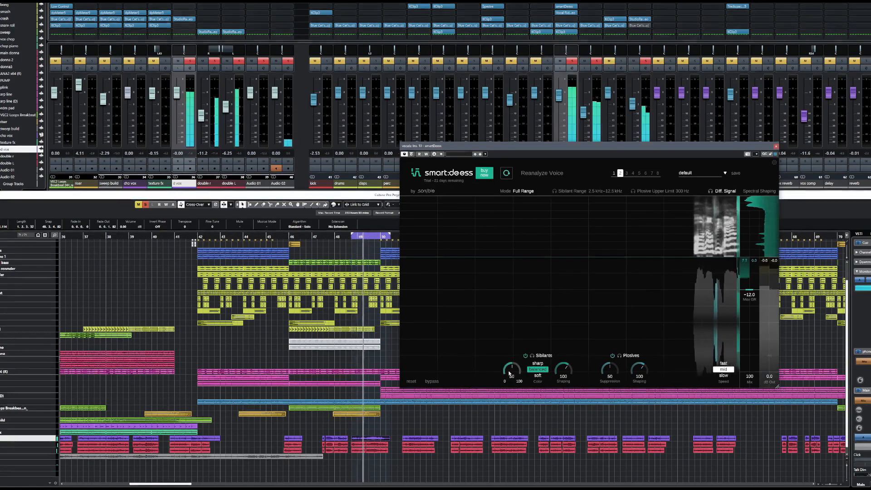
# Push smart:deess sibilant suppression to full (100) while the vocals play, with shaping reaching 111
pyautogui.moveTo(510, 373); pyautogui.dragTo(511, 358)
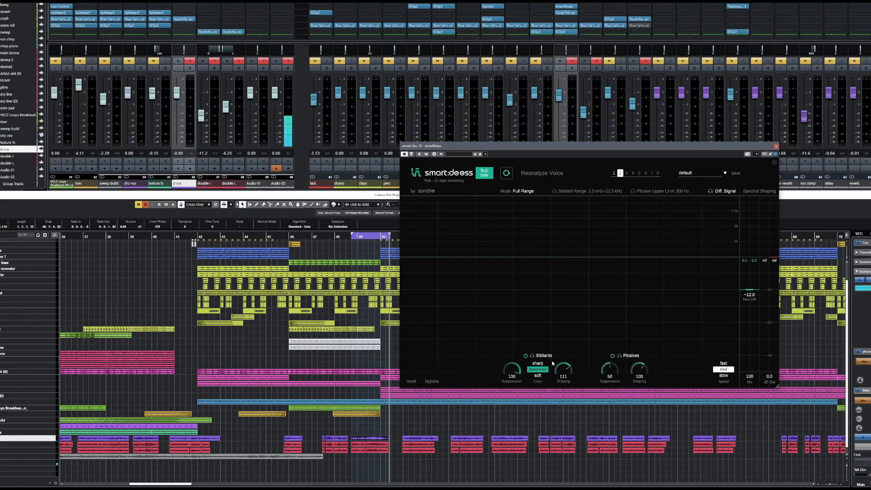
pyautogui.moveTo(624, 361)
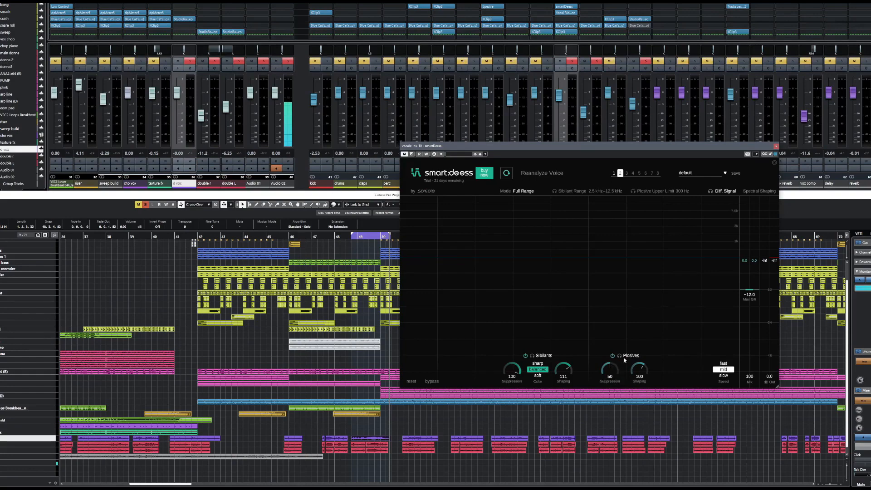
pyautogui.moveTo(619, 356)
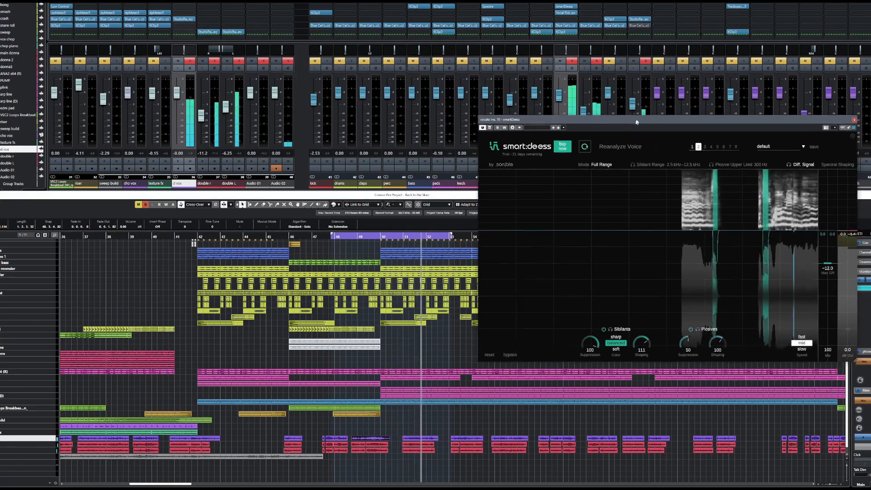
# Drag the smart:deess window from the right side back toward the screen centre
pyautogui.moveTo(636, 120); pyautogui.dragTo(478, 171)
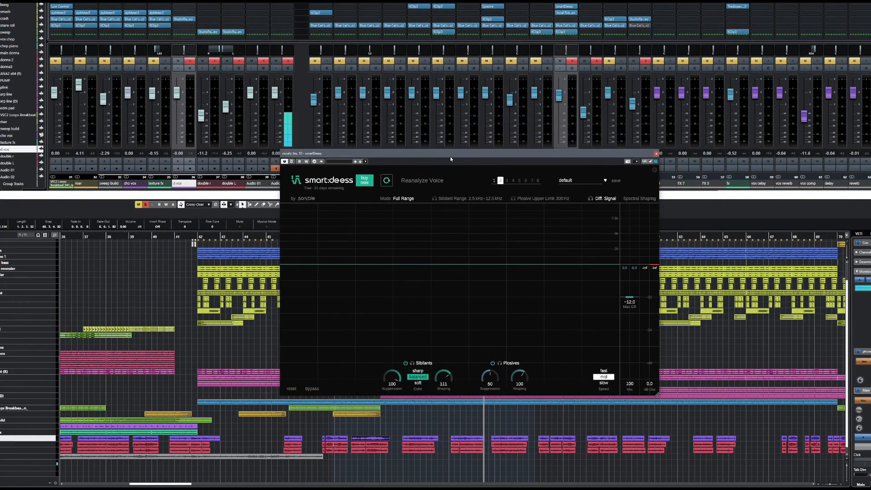
pyautogui.moveTo(455, 155)
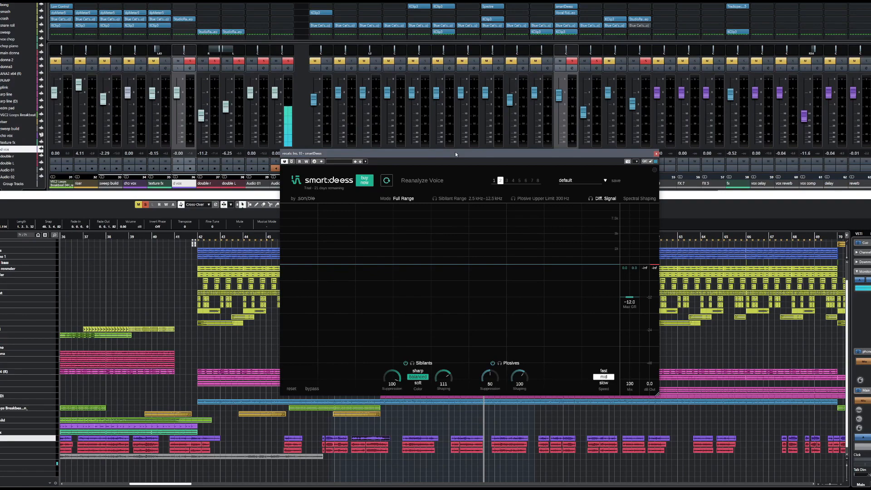
pyautogui.moveTo(419, 236)
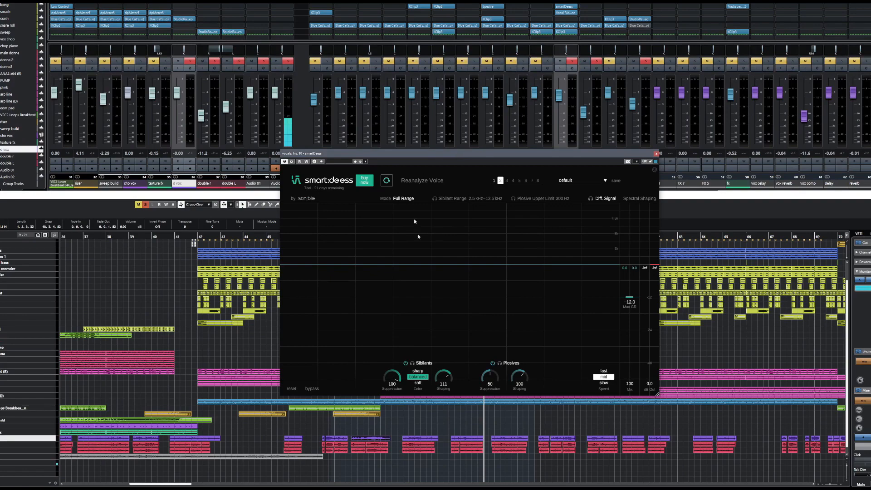
pyautogui.moveTo(438, 357)
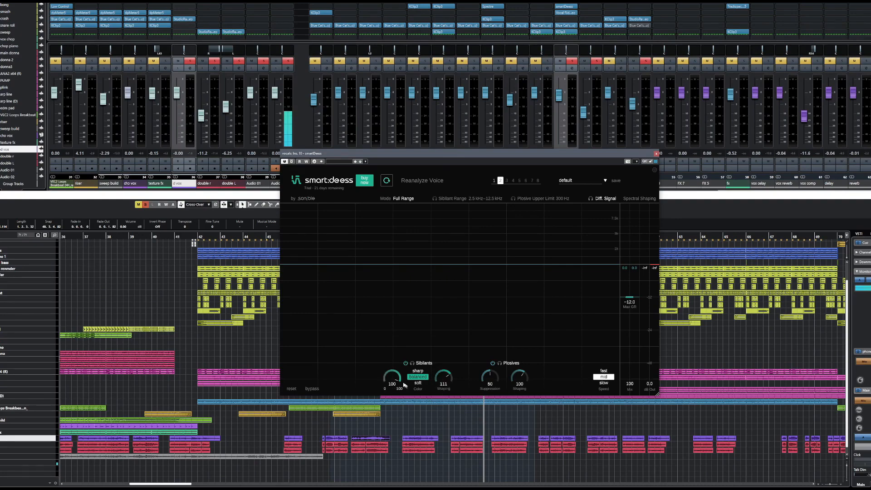
# Lower sibilant suppression to 78 (shaping 80) and keep the sibilant colour on balanced
pyautogui.moveTo(394, 383); pyautogui.dragTo(393, 389)
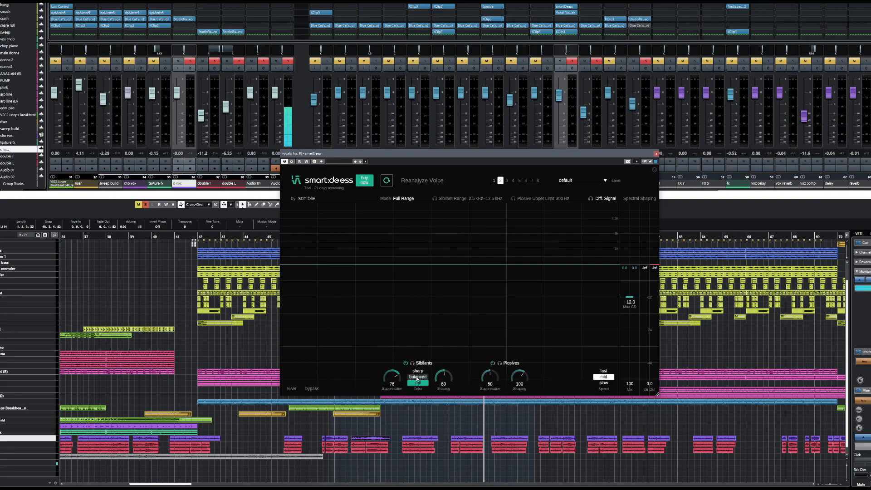
pyautogui.click(418, 371)
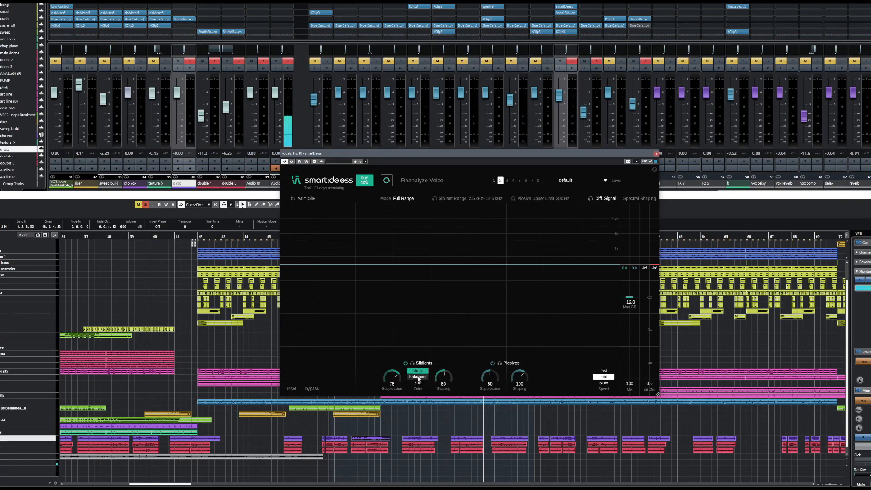
pyautogui.moveTo(489, 379); pyautogui.dragTo(490, 372)
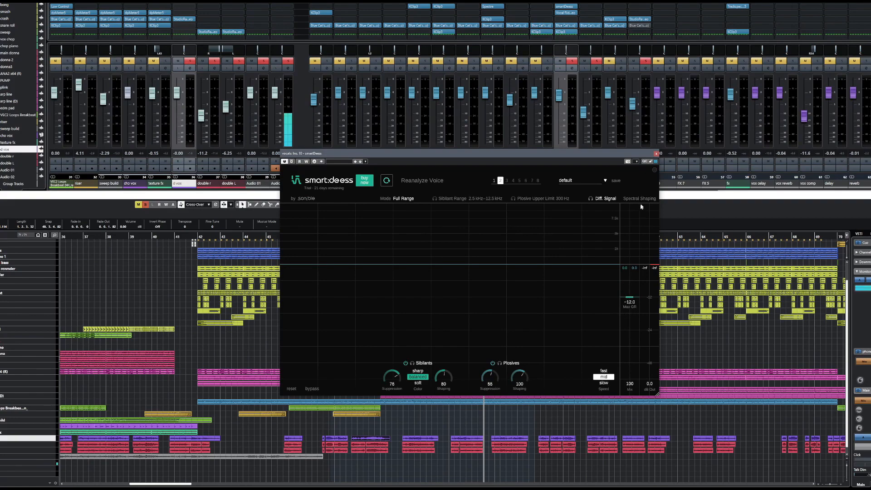
pyautogui.moveTo(636, 236)
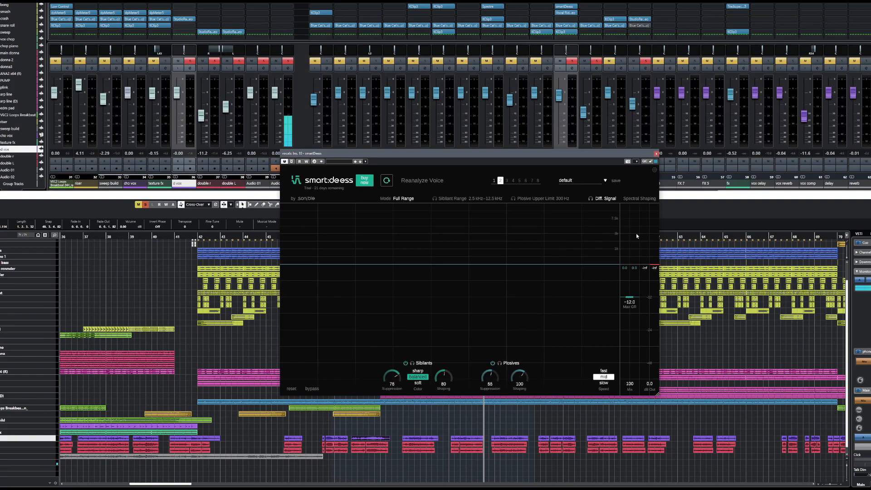
pyautogui.moveTo(615, 359)
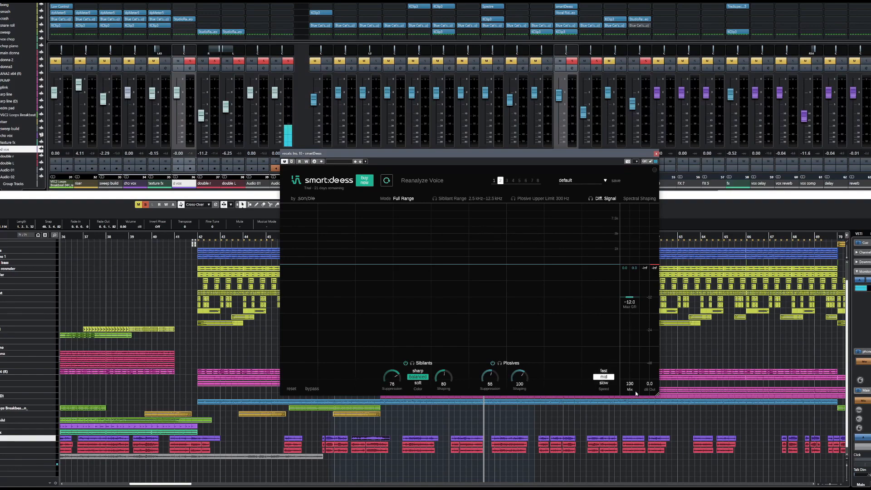
pyautogui.moveTo(630, 390)
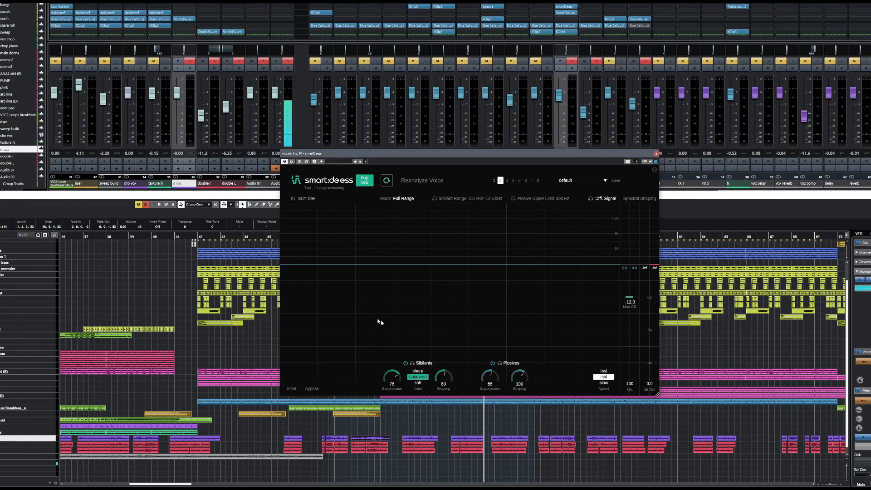
pyautogui.moveTo(291, 248)
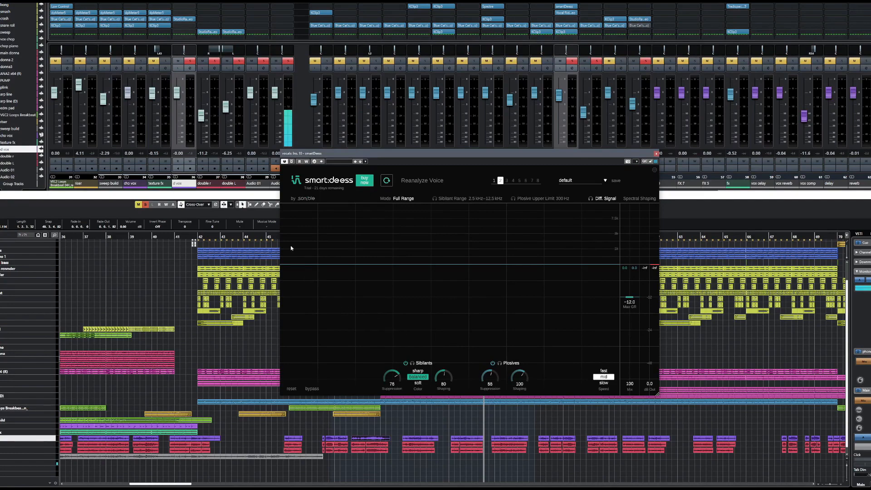
pyautogui.moveTo(308, 247)
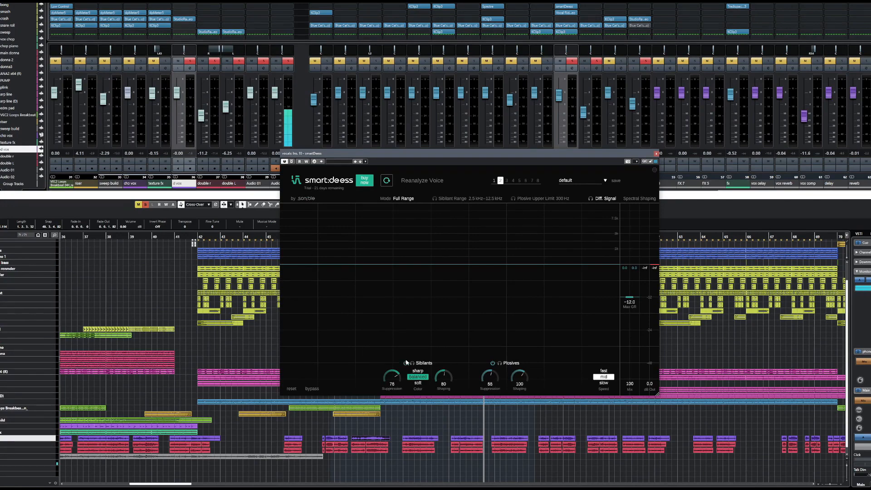
pyautogui.moveTo(401, 349)
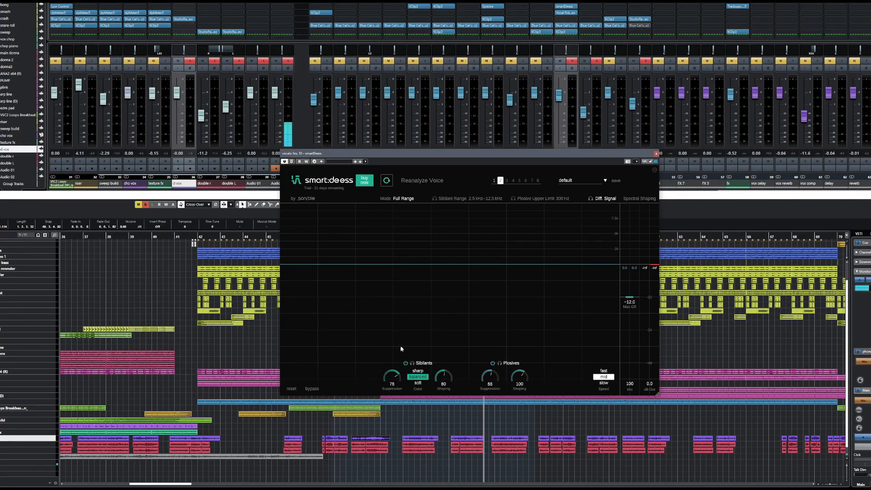
pyautogui.moveTo(362, 316)
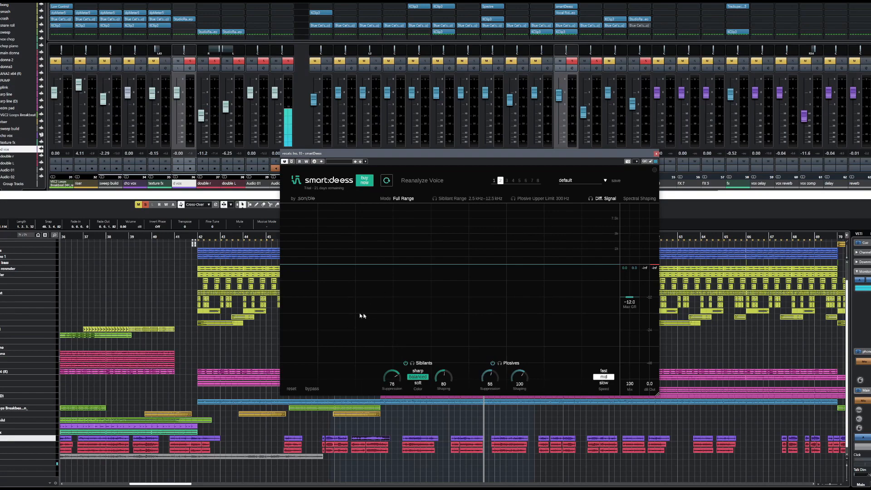
pyautogui.moveTo(455, 320)
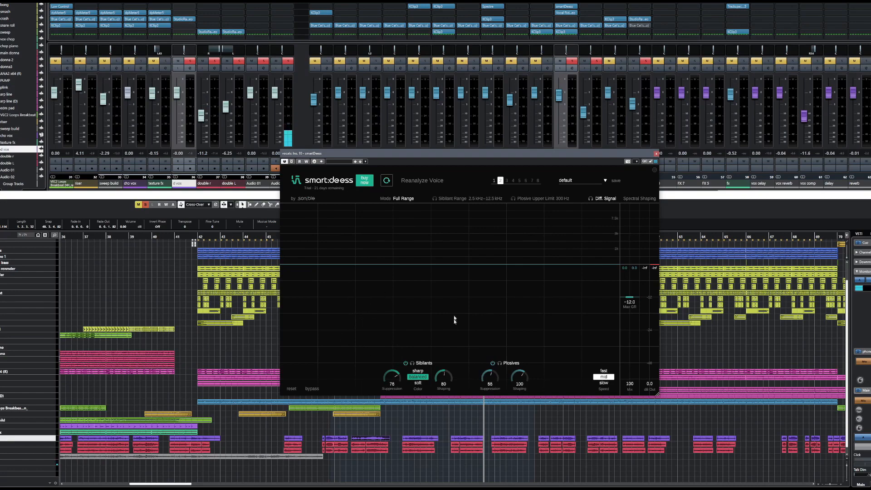
pyautogui.moveTo(387, 181)
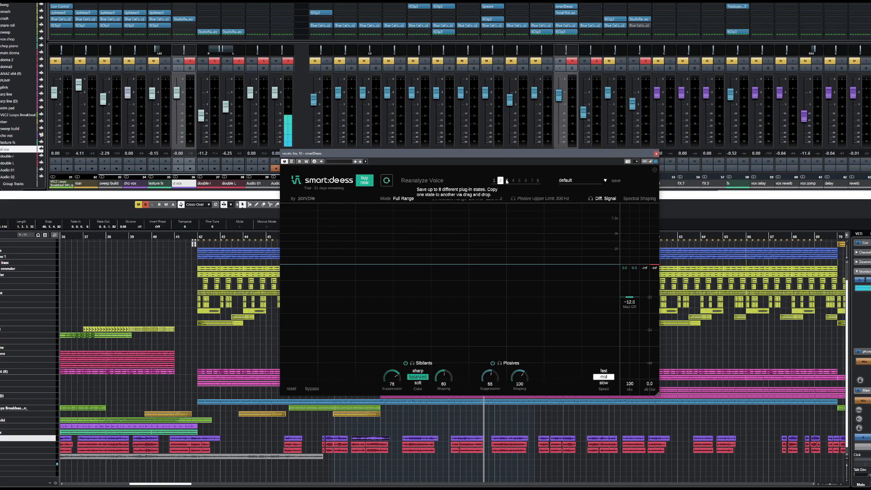
pyautogui.click(506, 180)
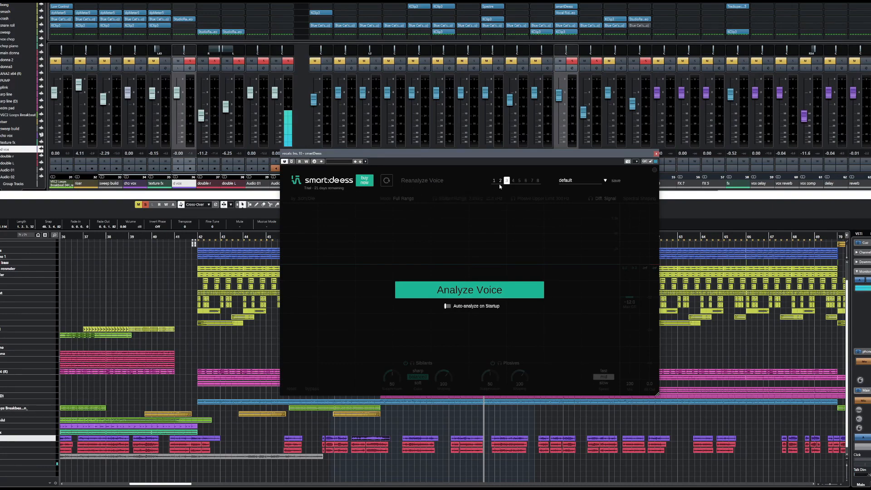
pyautogui.click(469, 290)
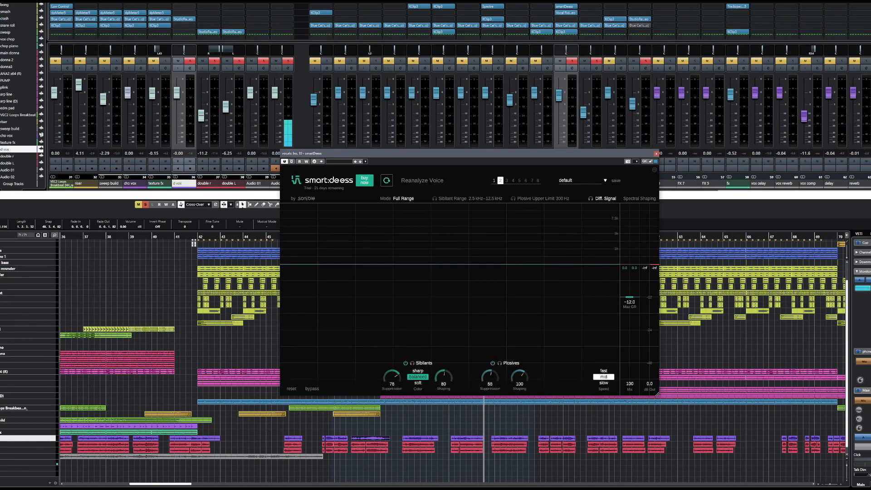
pyautogui.moveTo(532, 213)
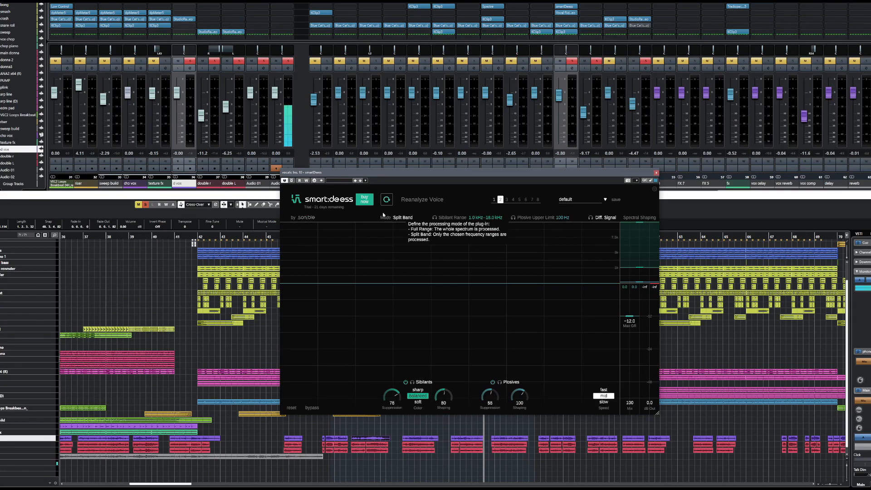
# Try Full Range mode, then return smart:deess to Split Band covering 1.0–18.0 kHz
pyautogui.click(402, 217)
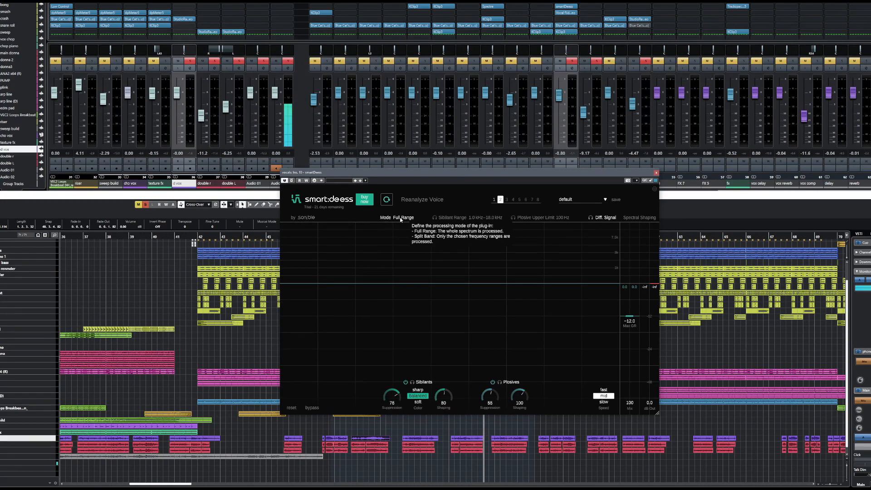
pyautogui.moveTo(481, 221)
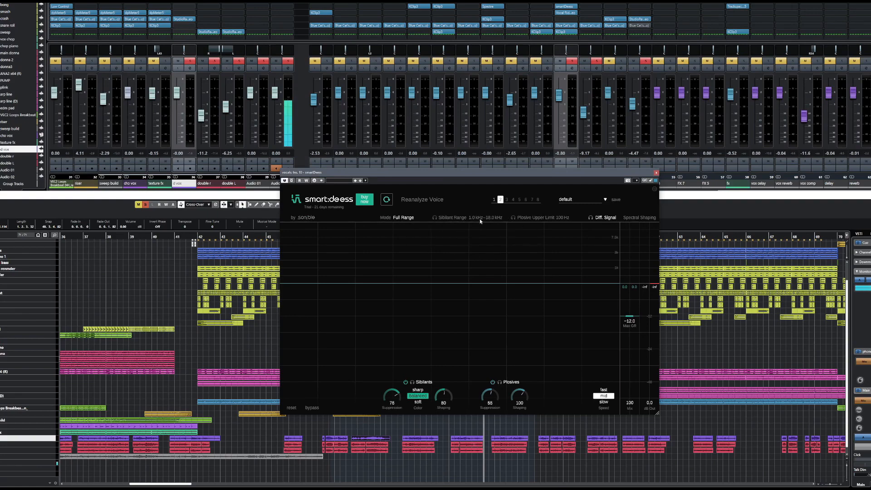
pyautogui.click(403, 217)
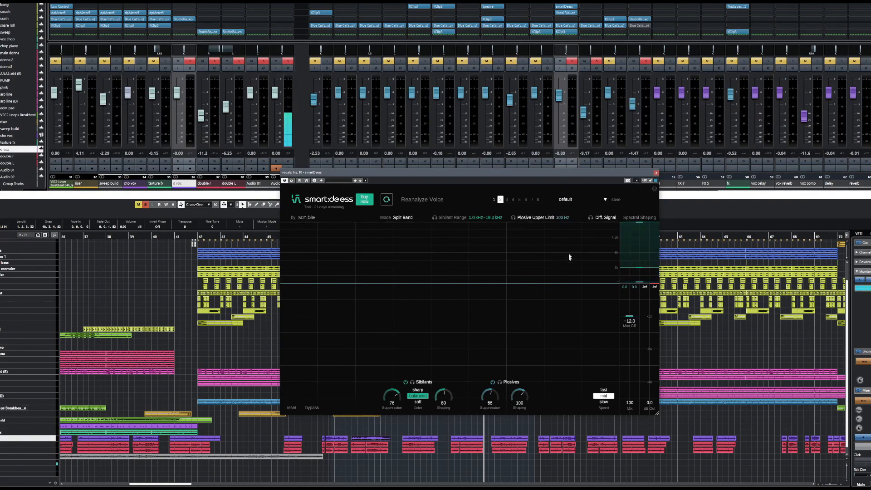
# Raise the plosive upper limit to 119 Hz and switch the mode back to Full Range
pyautogui.moveTo(561, 218); pyautogui.dragTo(572, 214)
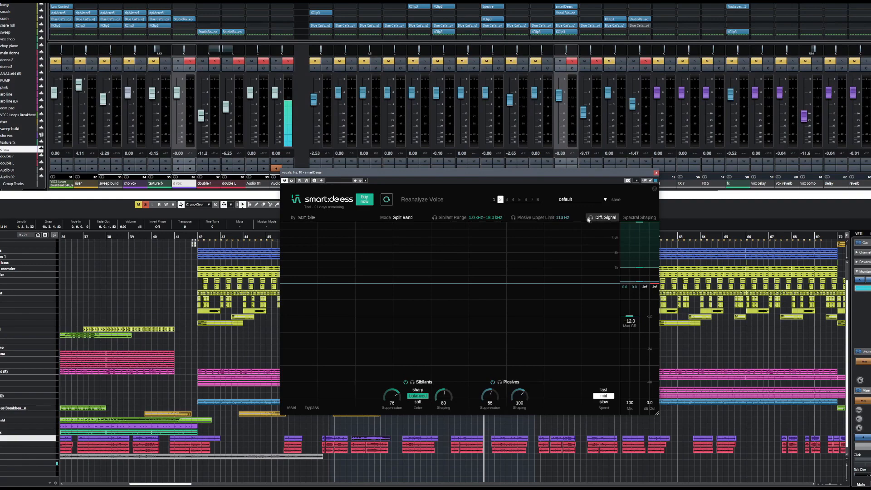
pyautogui.moveTo(591, 219)
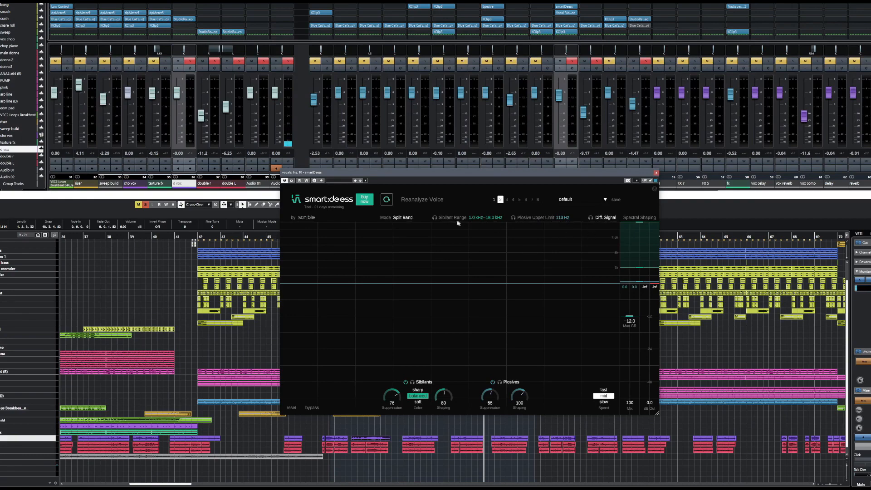
pyautogui.click(403, 217)
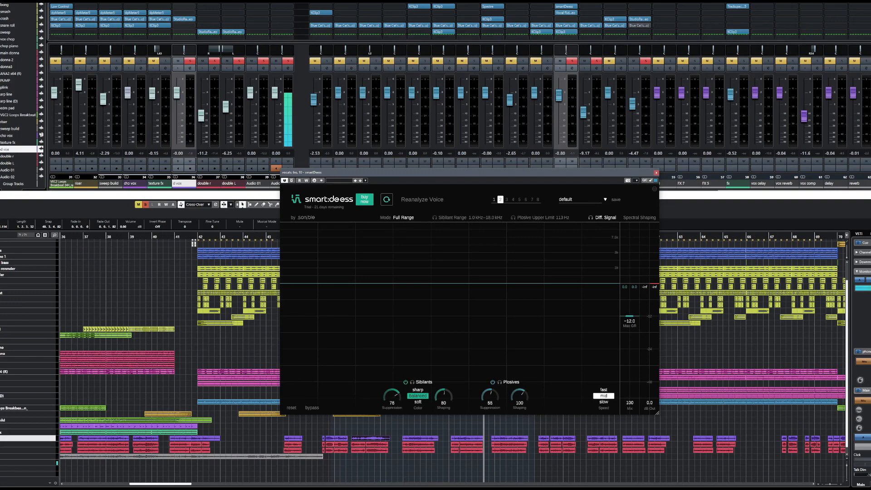
pyautogui.moveTo(688, 89)
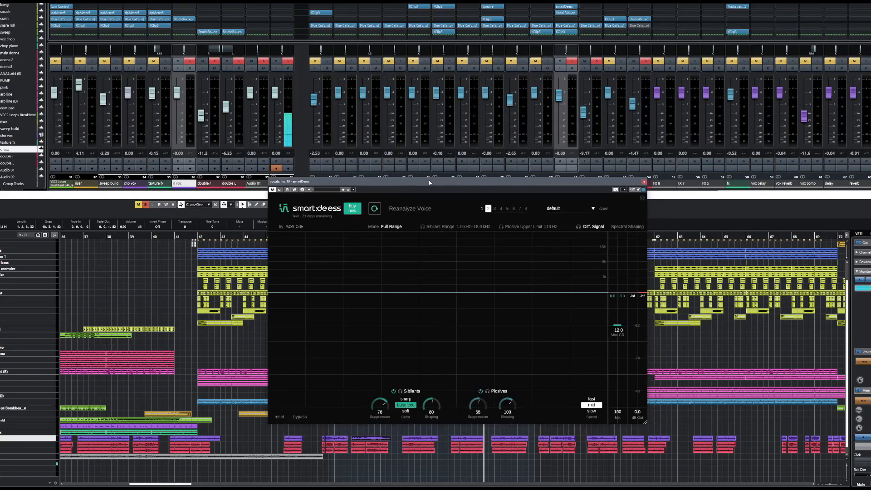
pyautogui.moveTo(435, 177)
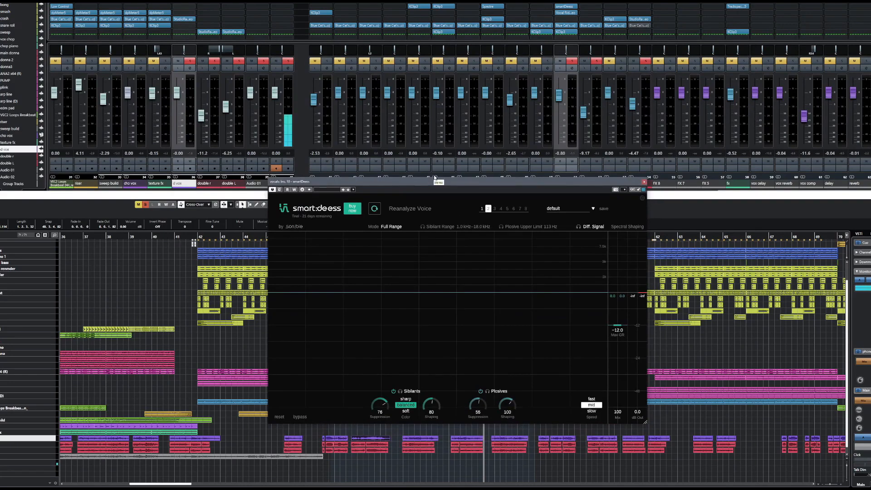
pyautogui.moveTo(538, 332)
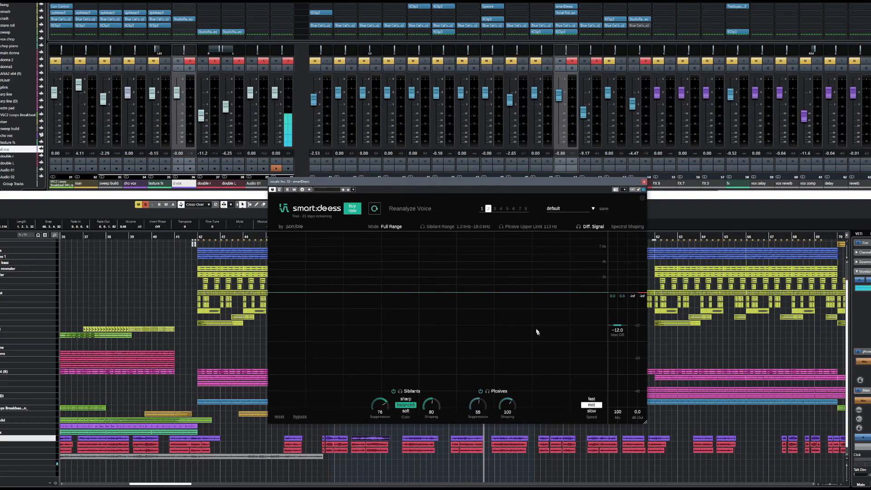
pyautogui.moveTo(470, 368)
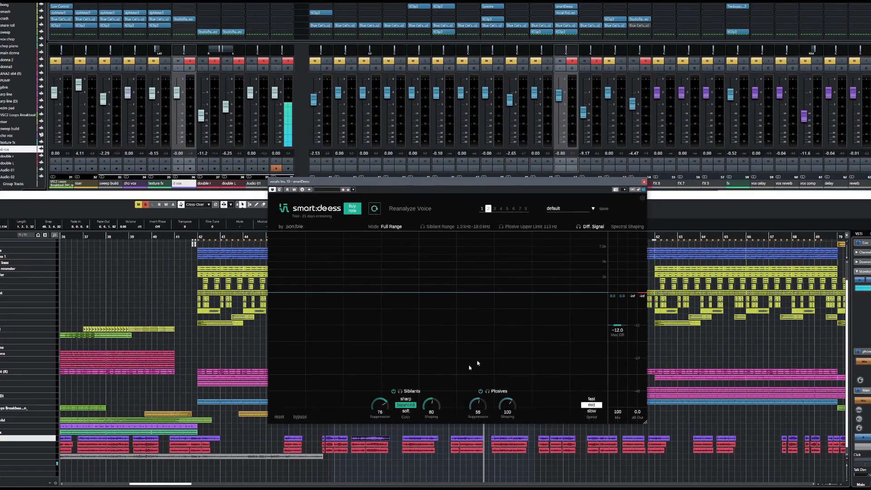